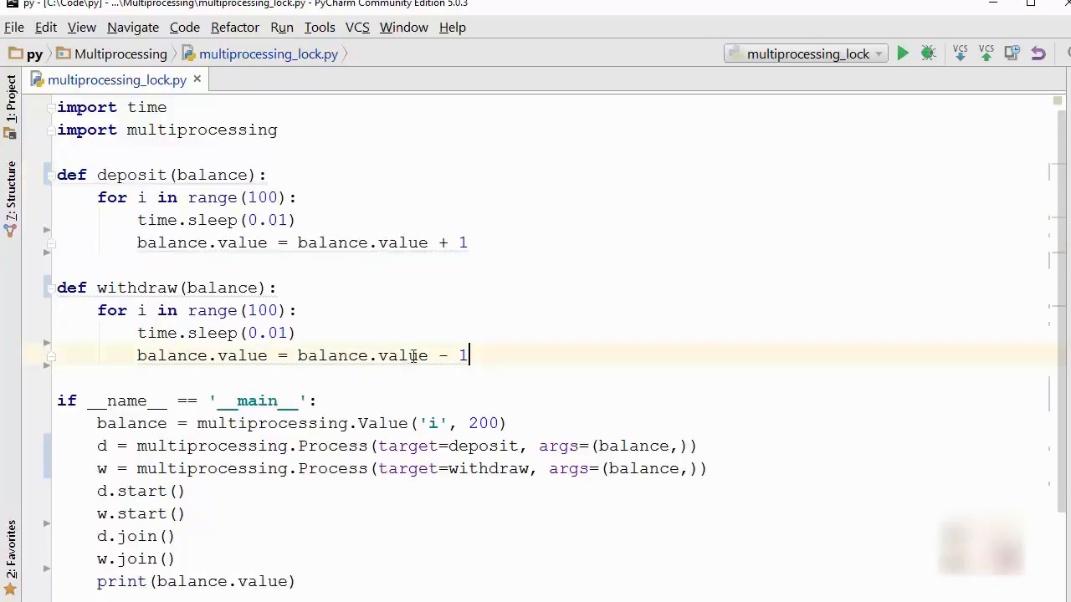
Step: Walk through the deposit and withdraw functions, highlighting their loops, sleep calls and the process start lines
drag(57, 288, 468, 356)
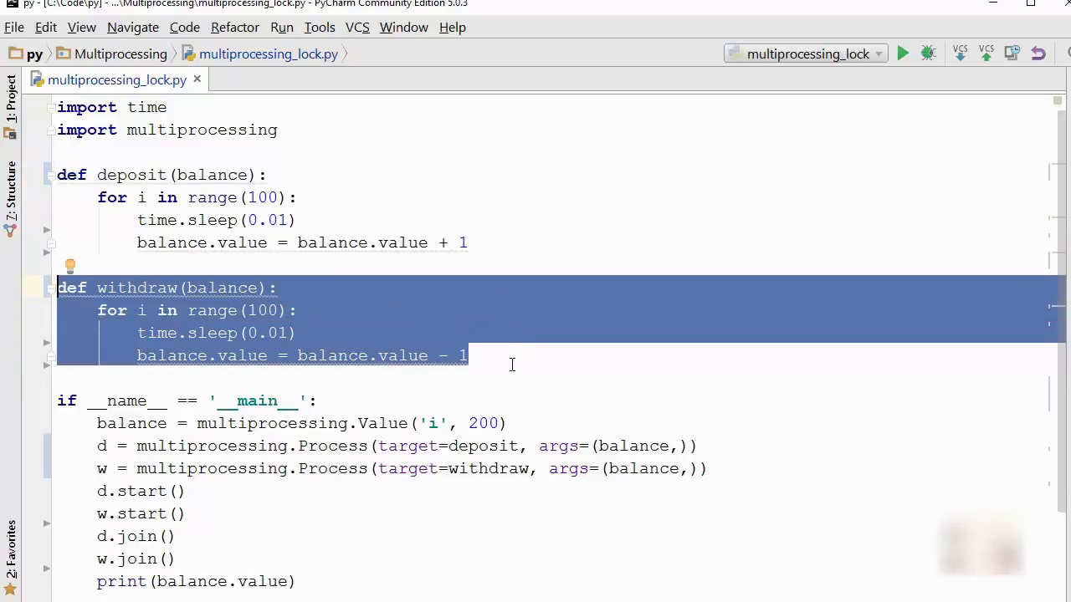
click(165, 536)
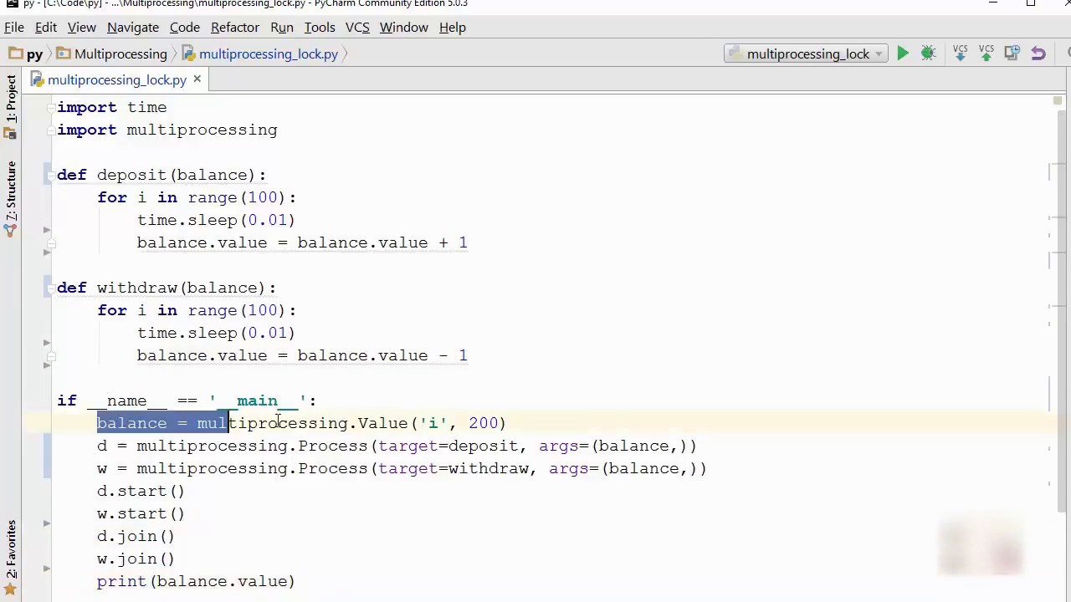
click(529, 445)
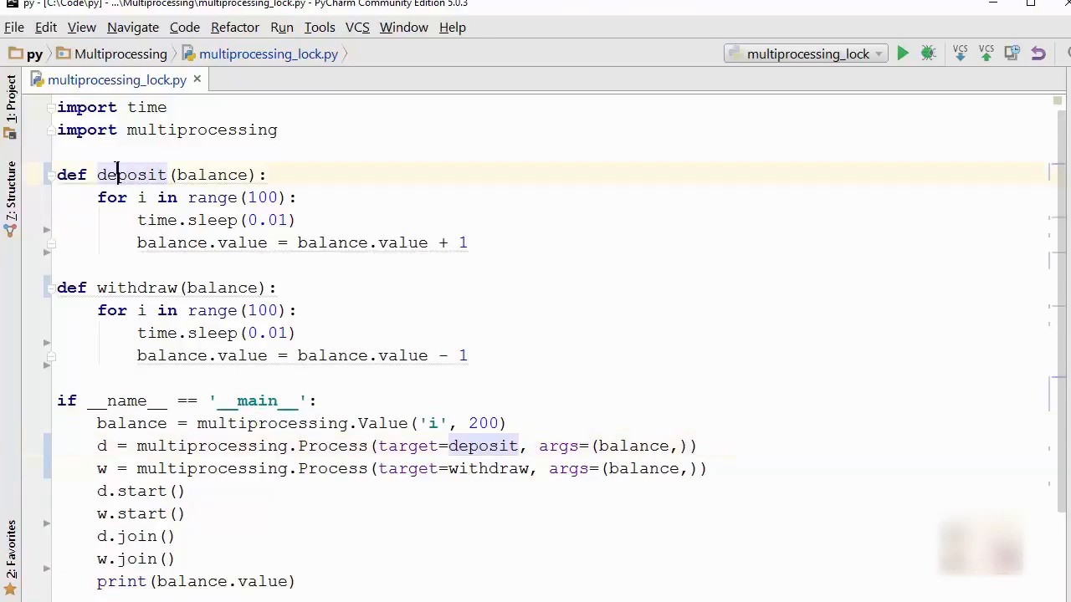
click(296, 220)
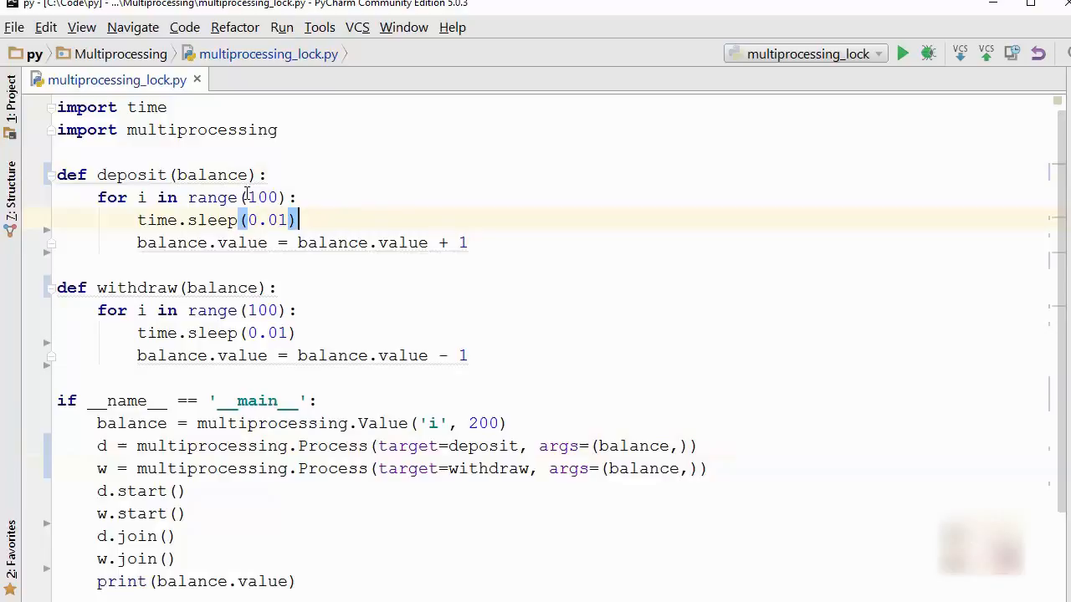
click(220, 197)
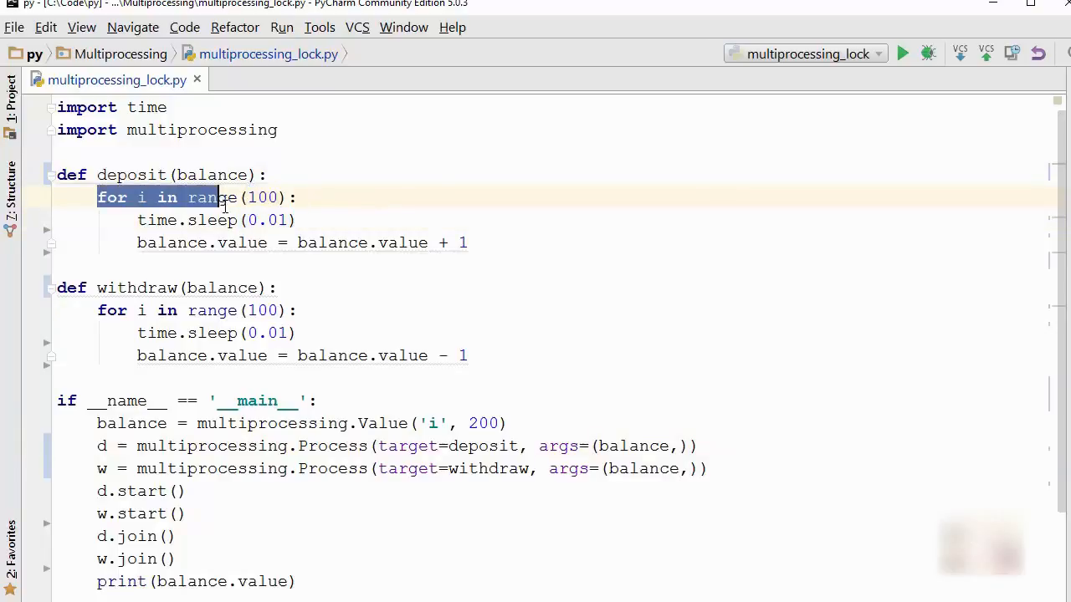
click(301, 219)
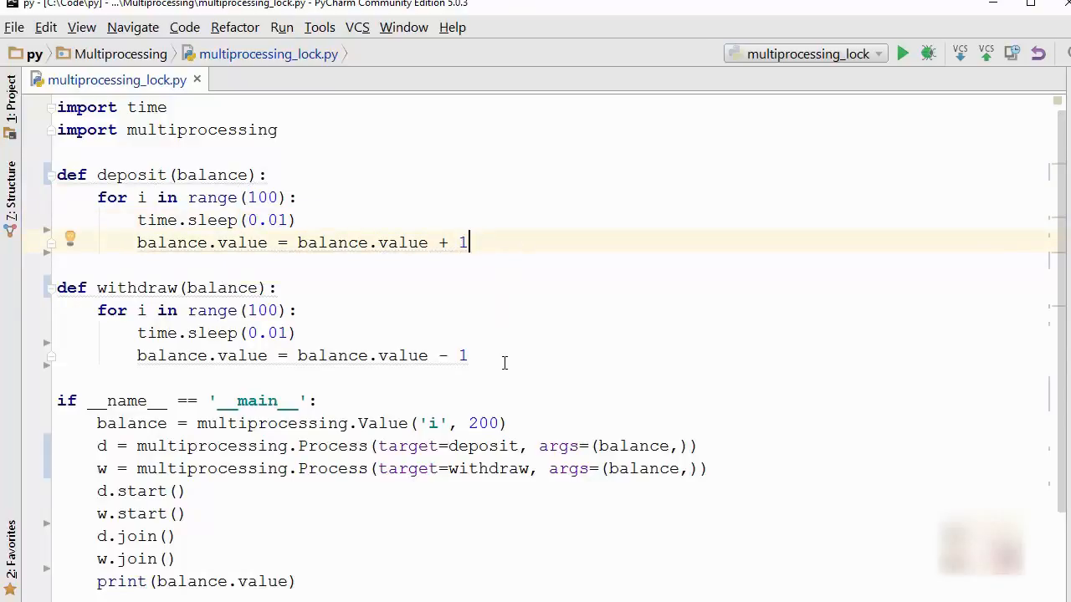
drag(97, 310, 469, 356)
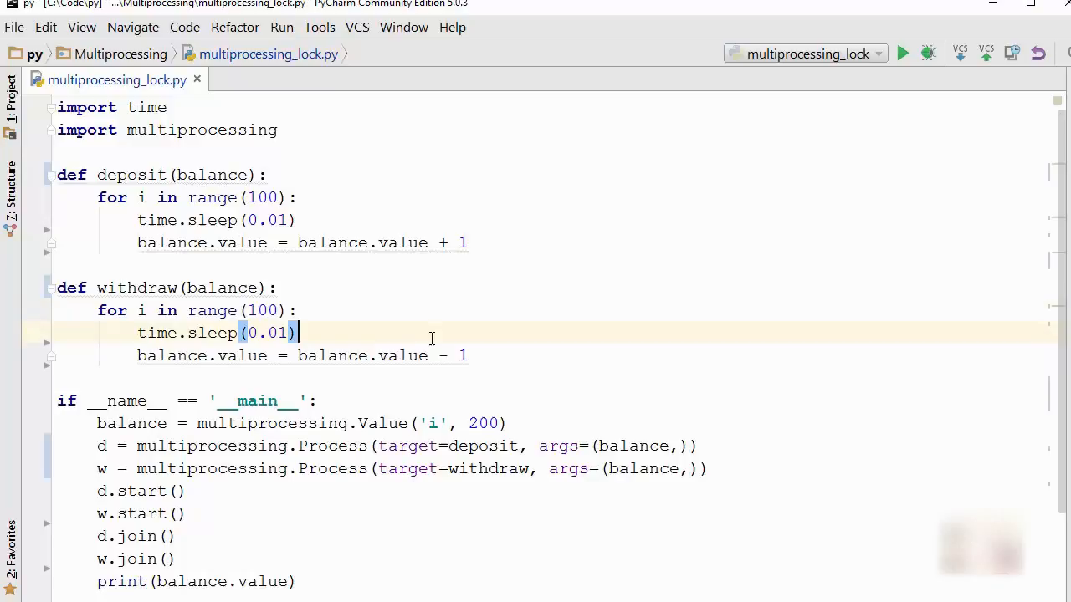
click(459, 356)
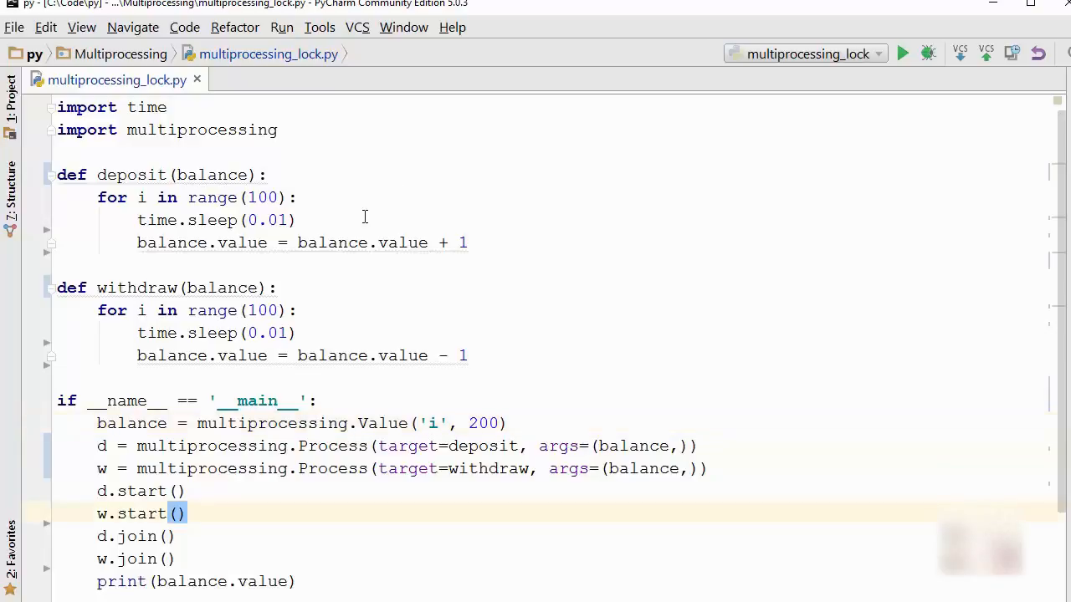
mouse_move(903, 53)
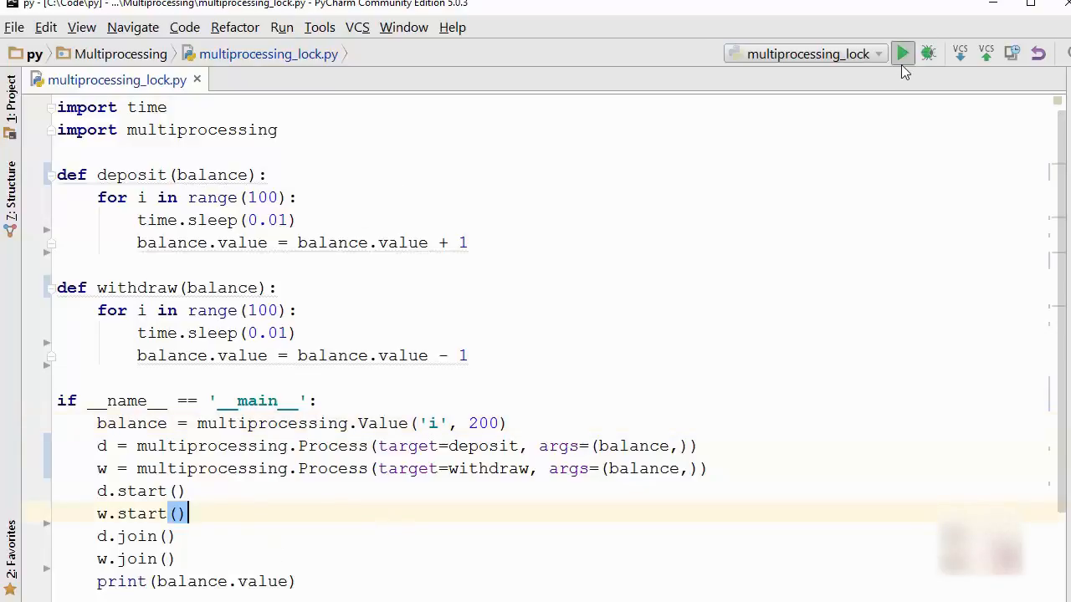
Step: Run the unsynchronized script several times, getting differing final balances like 200 and 205
click(903, 53)
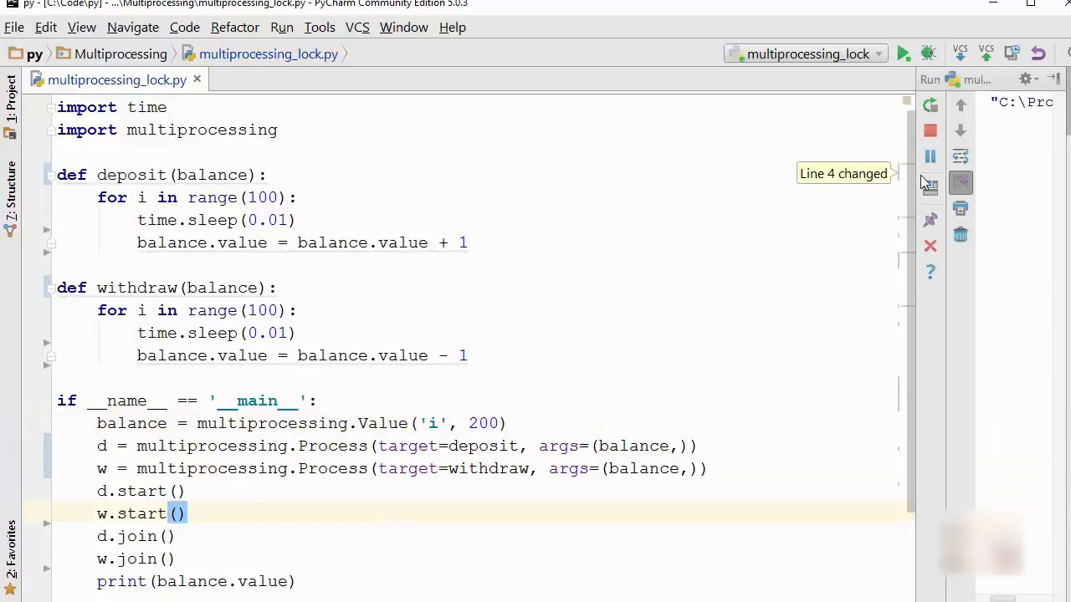
click(903, 53)
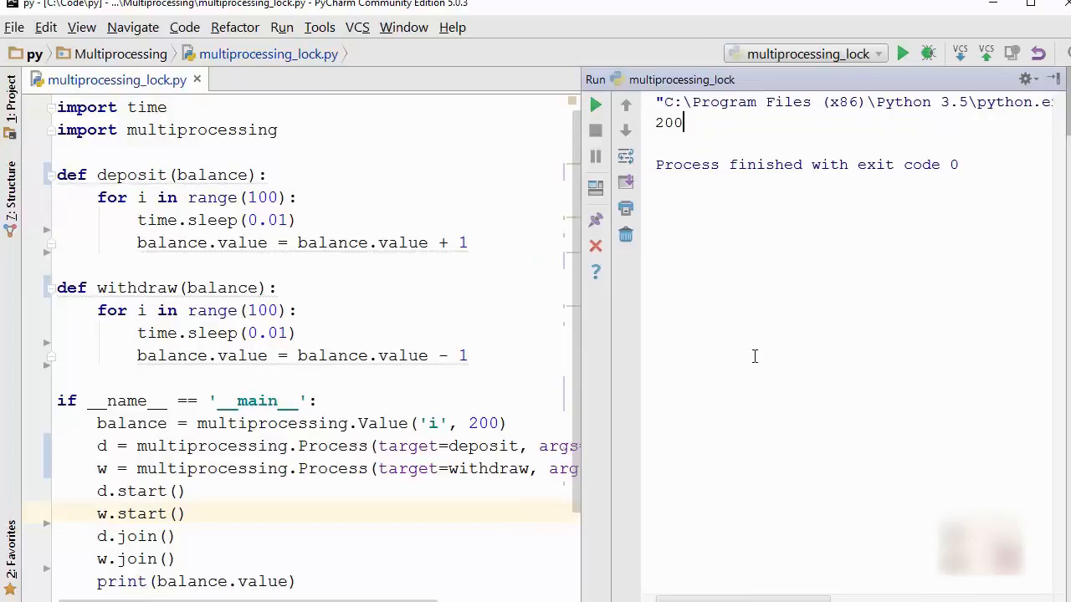
click(595, 107)
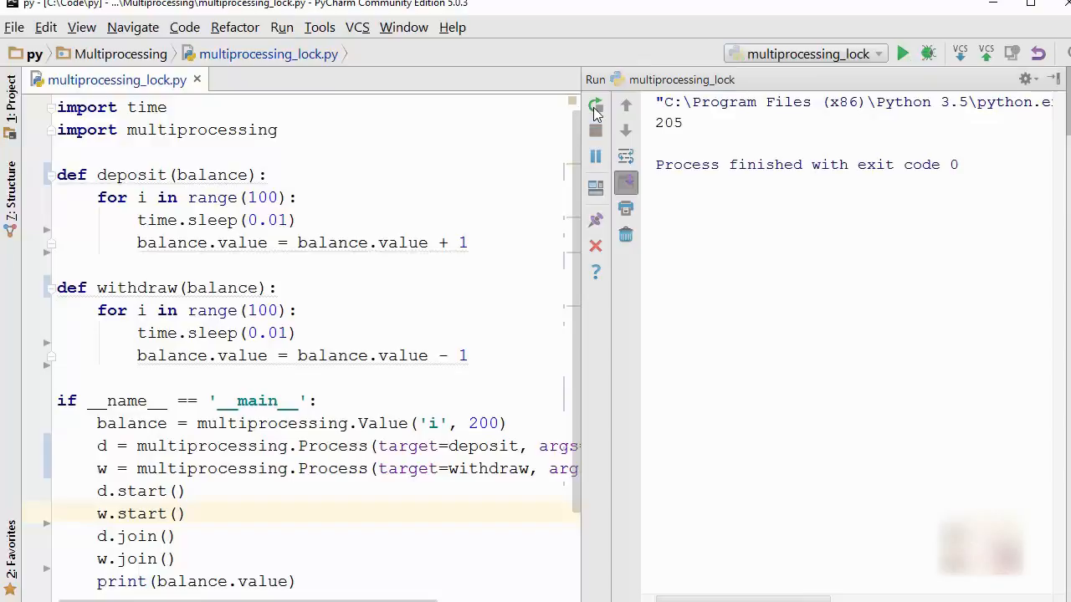
click(595, 102)
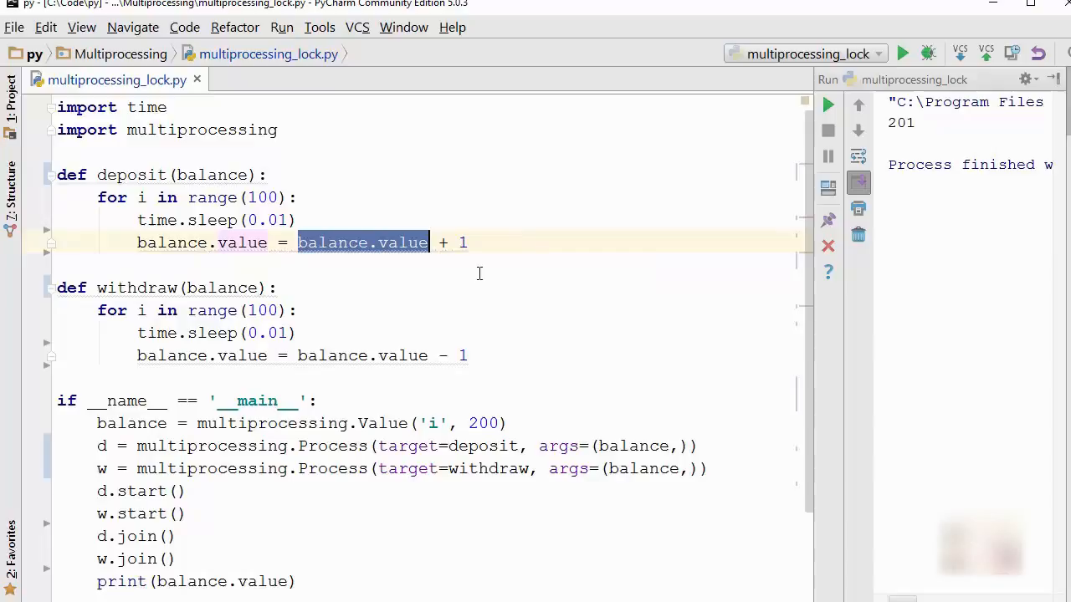
mouse_move(583, 247)
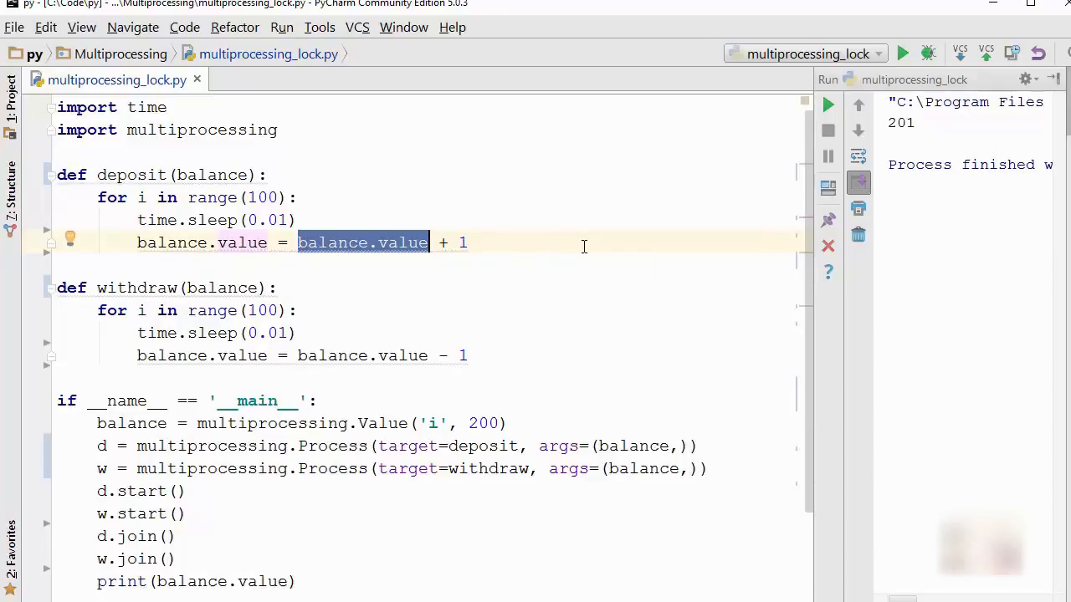
mouse_move(464, 252)
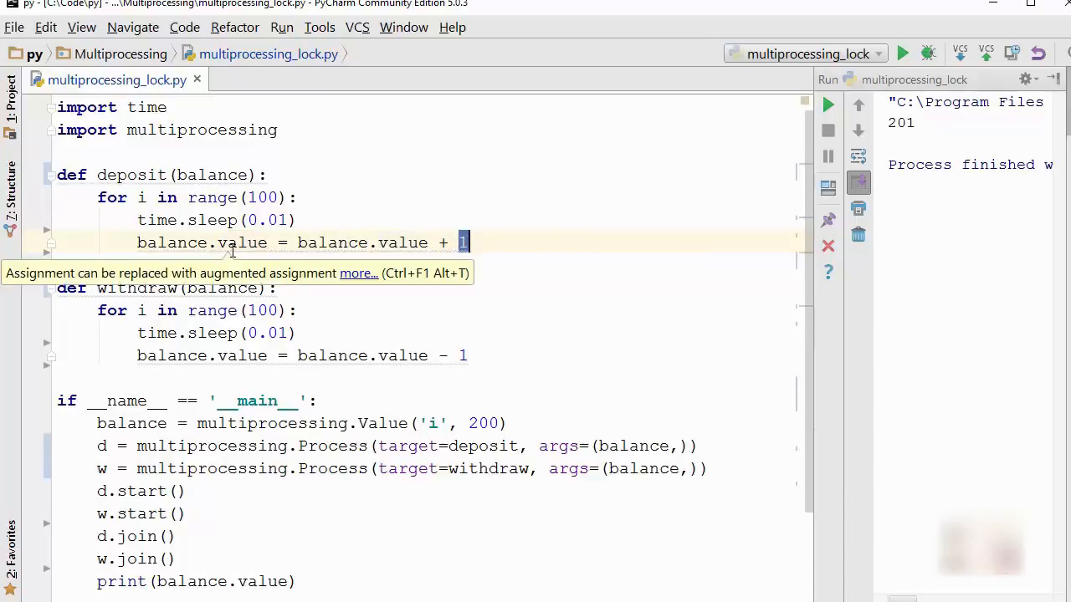
Step: Highlight the shared balance.value reads and updates in deposit and withdraw that race each other
double_click(333, 242)
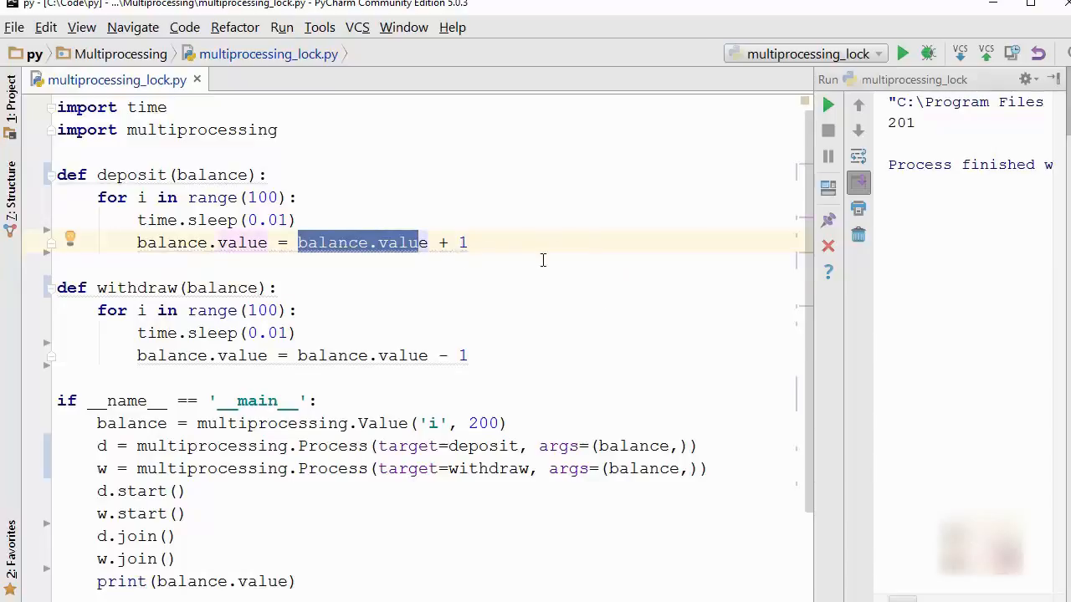
mouse_move(491, 263)
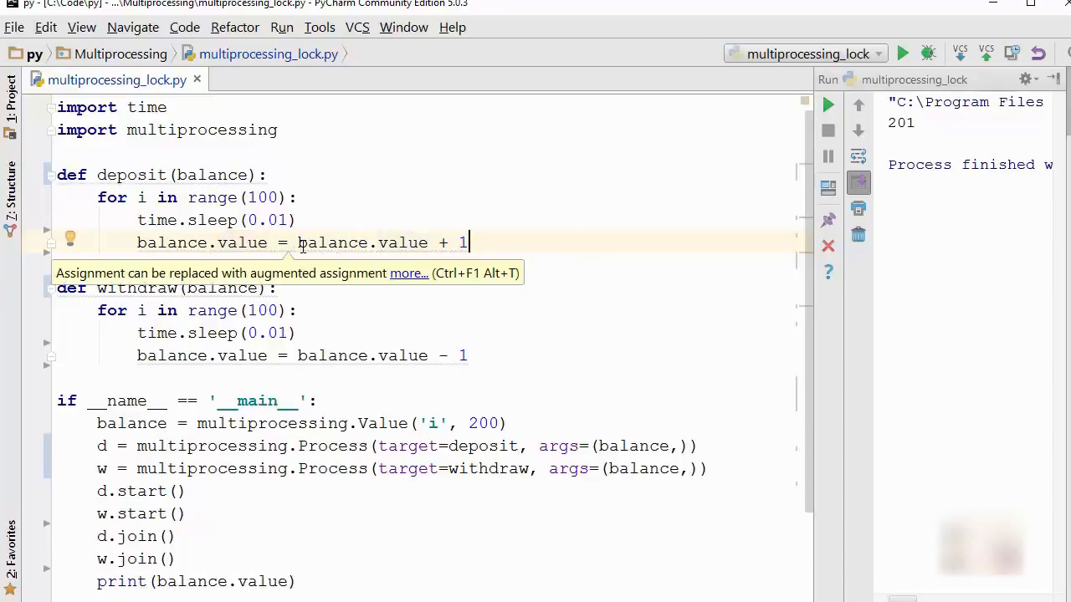
double_click(362, 242)
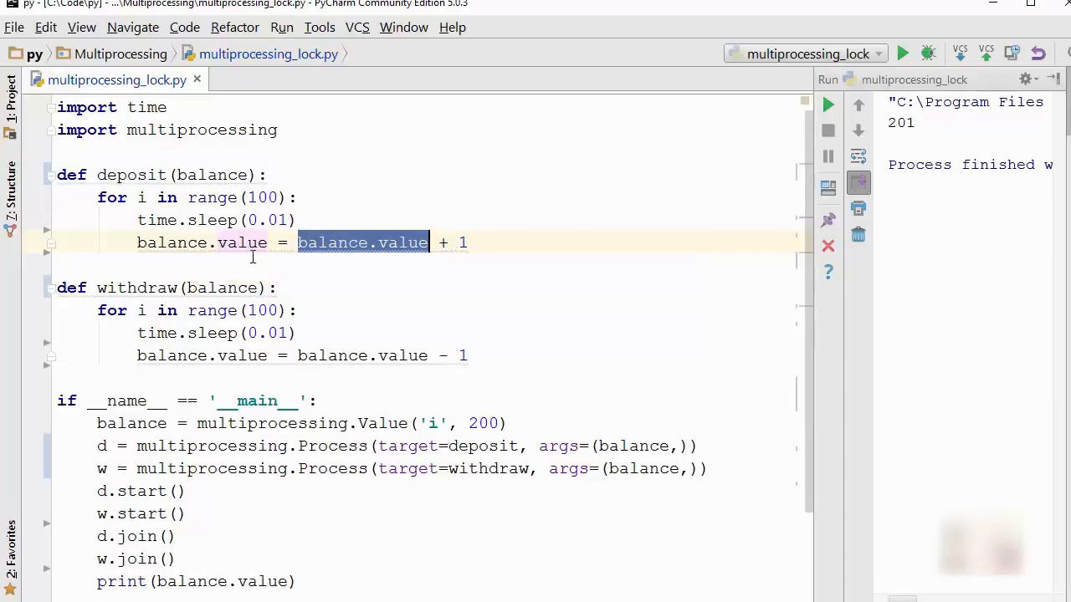
mouse_move(374, 242)
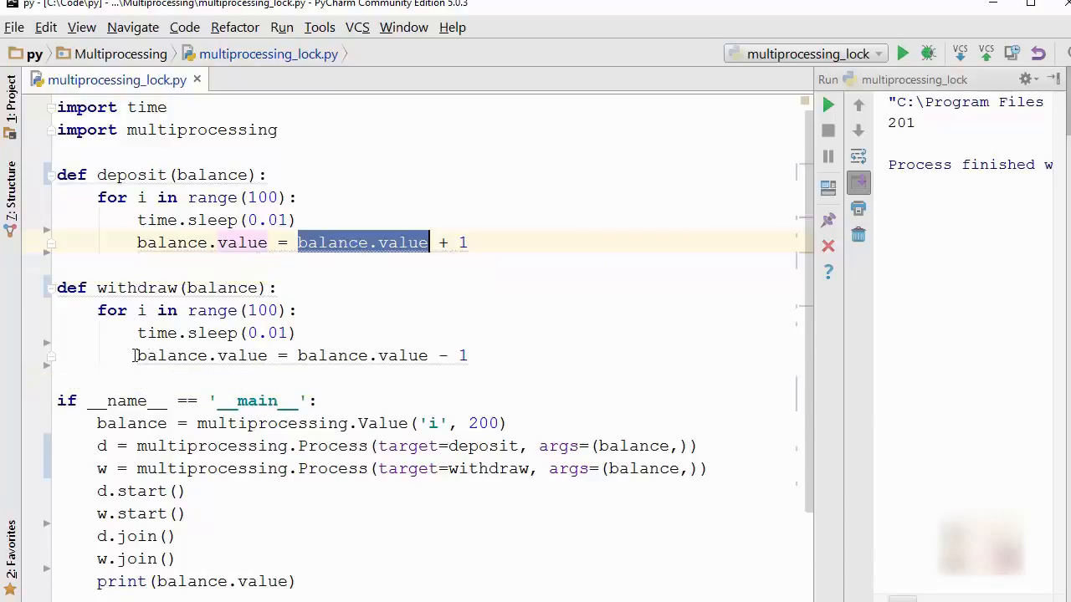
mouse_move(363, 252)
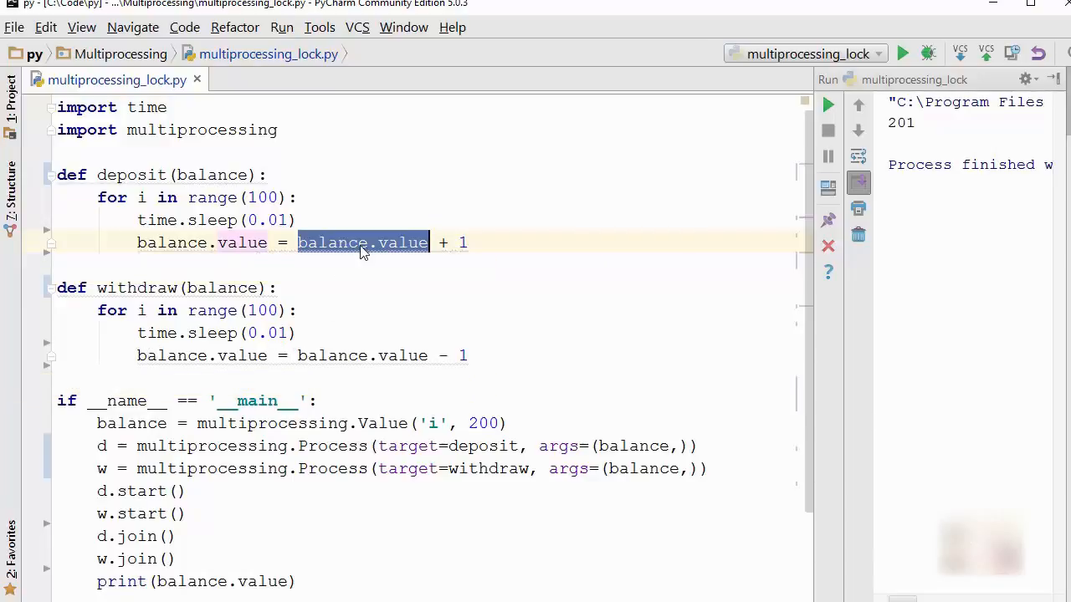
mouse_move(130, 175)
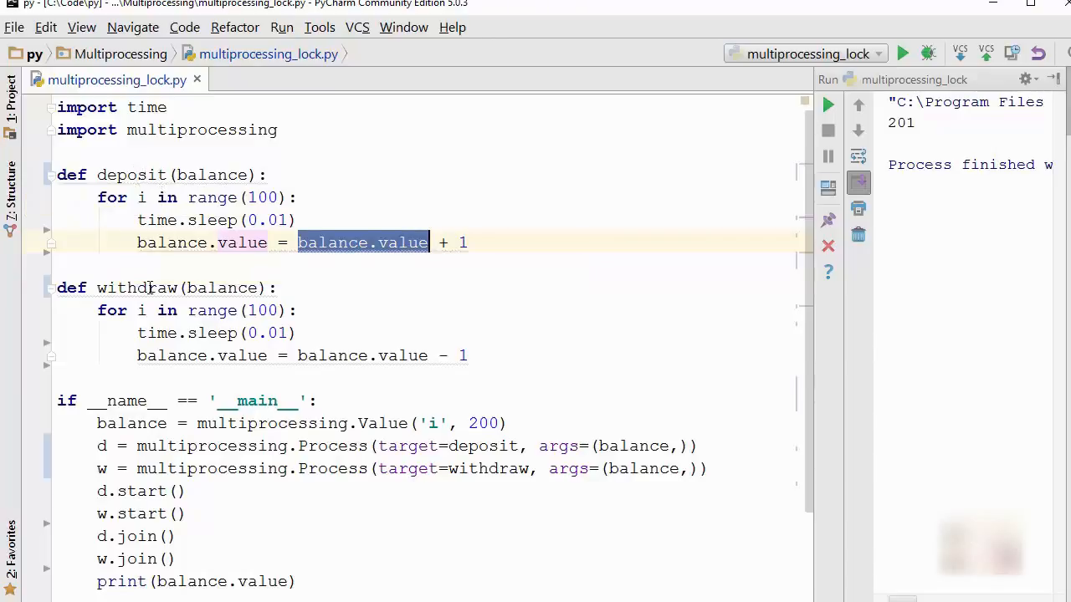
mouse_move(344, 323)
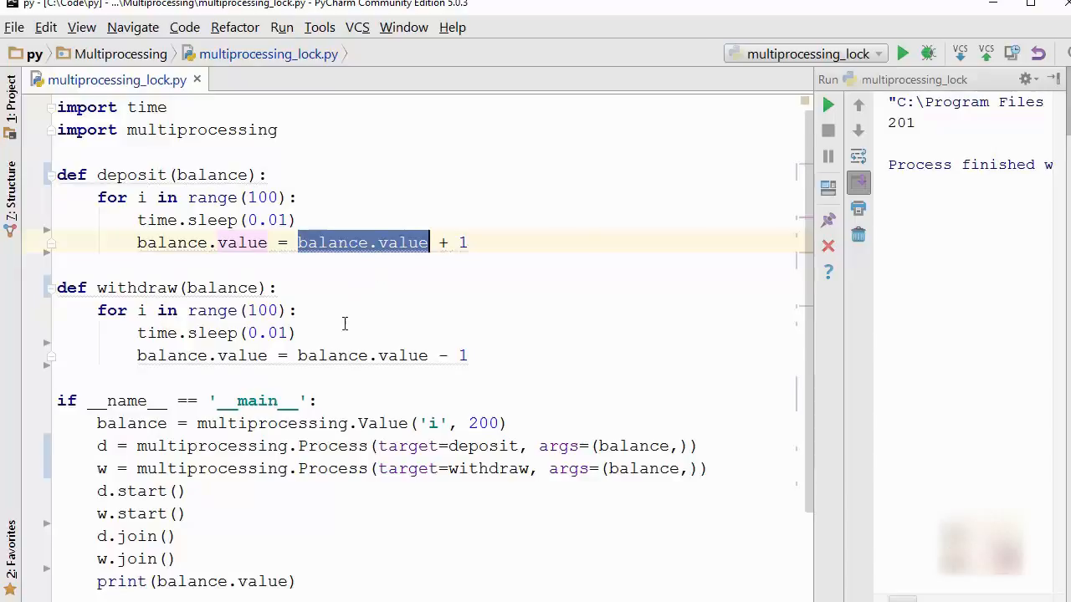
double_click(362, 356)
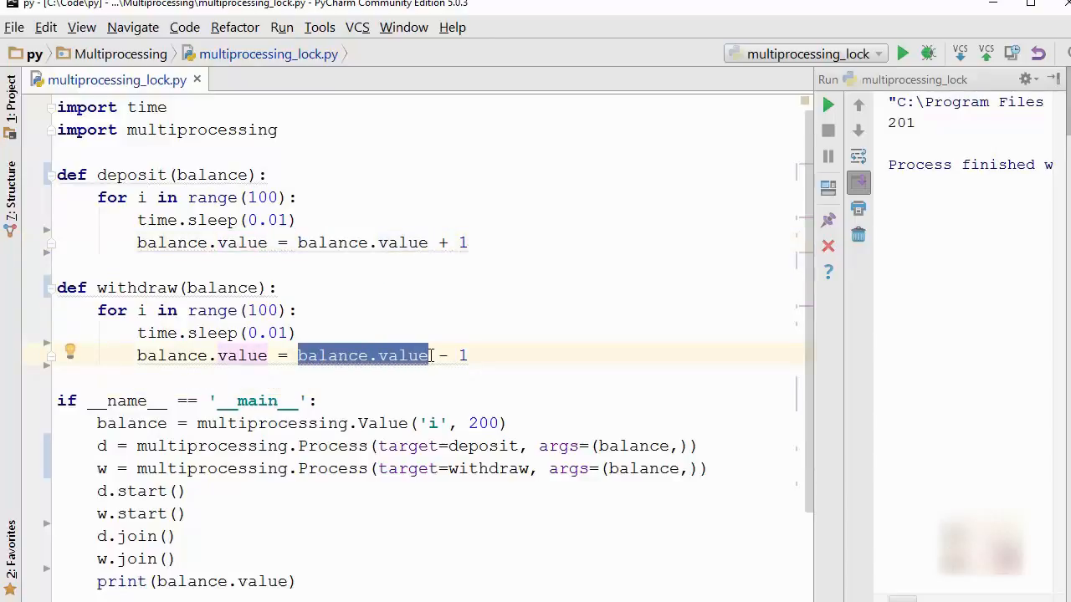
click(477, 243)
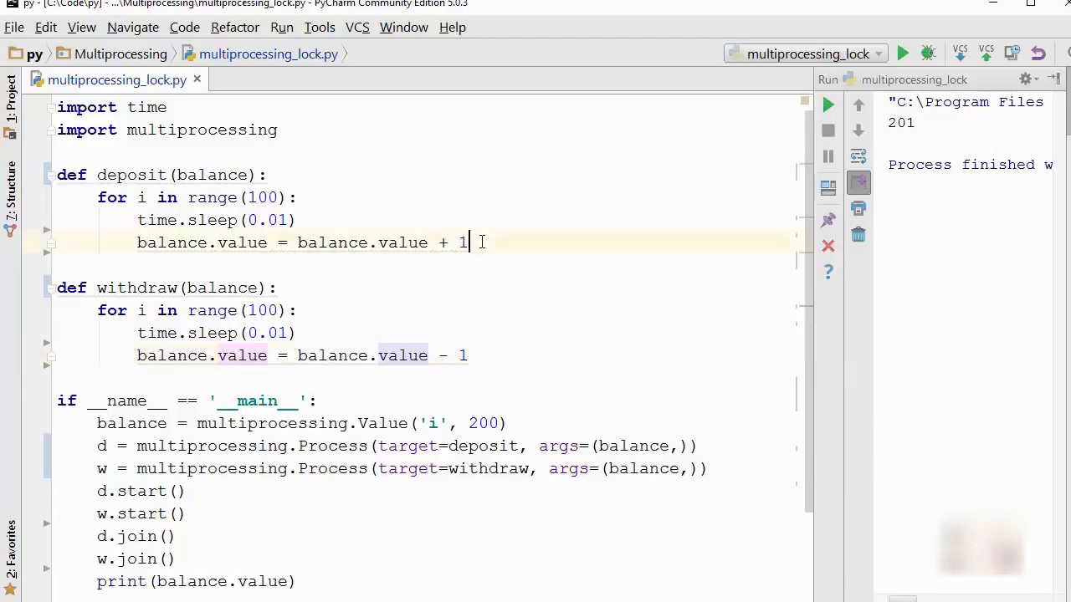
drag(477, 241, 298, 242)
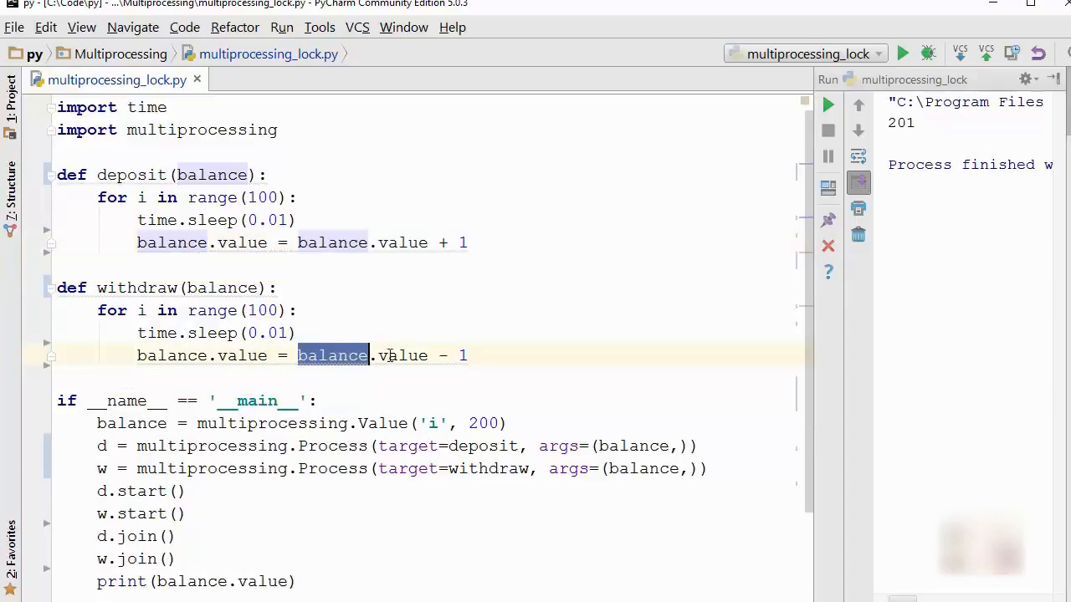
mouse_move(429, 252)
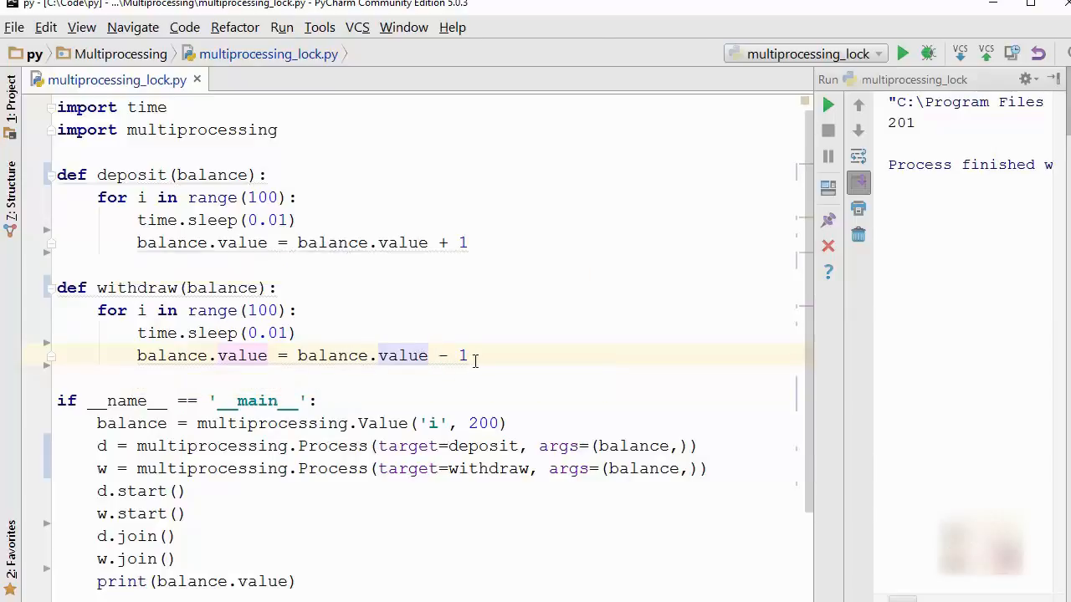
click(138, 356)
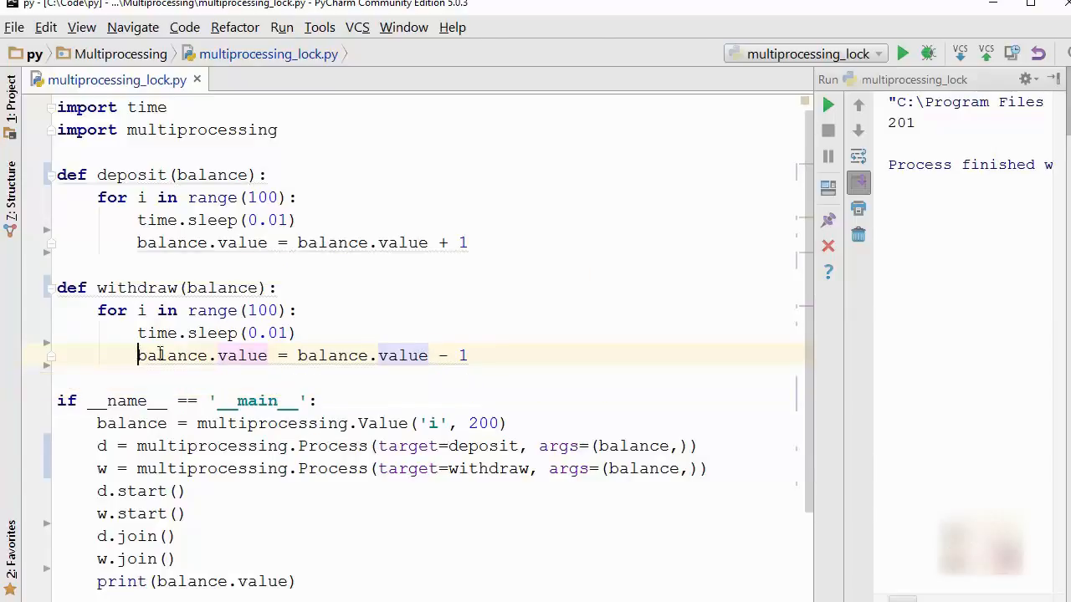
double_click(172, 356)
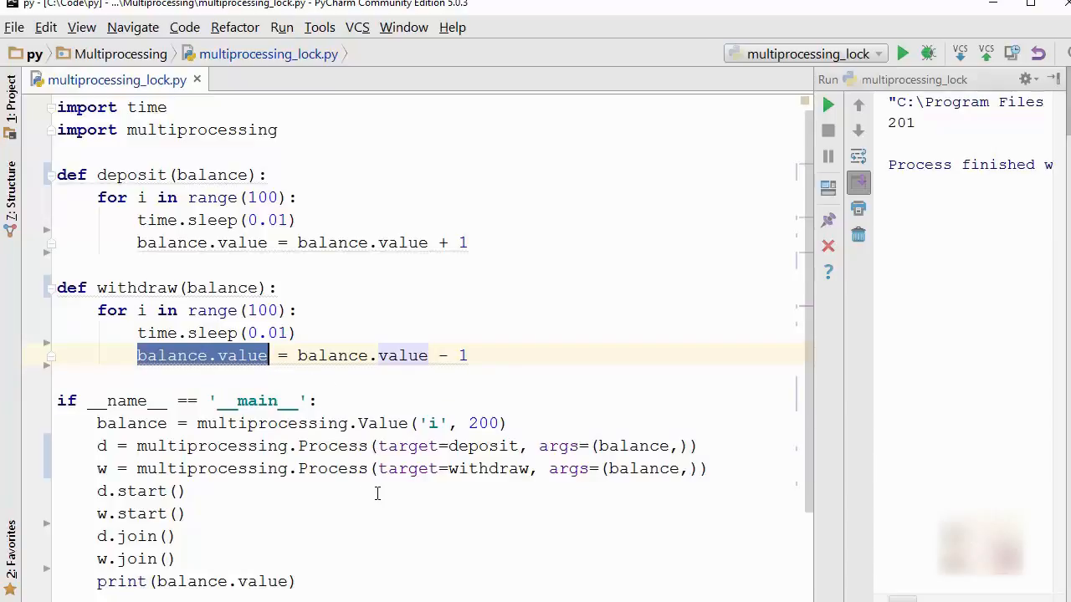
mouse_move(362, 494)
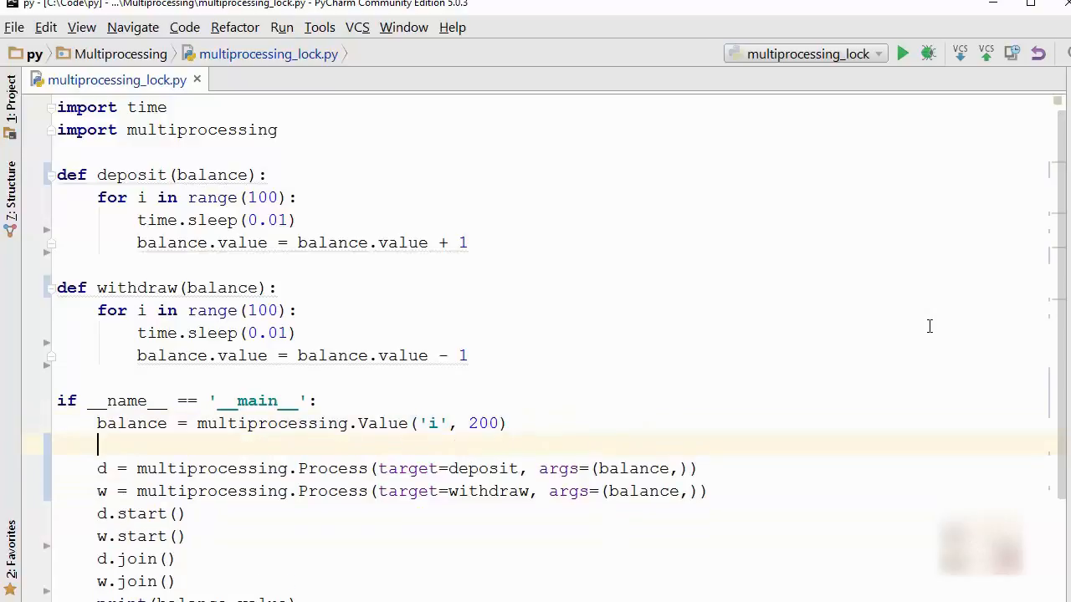
Step: Create lock = multiprocessing.Lock(), pass lock in both Process args and as a deposit/withdraw parameter
text(lock = m)
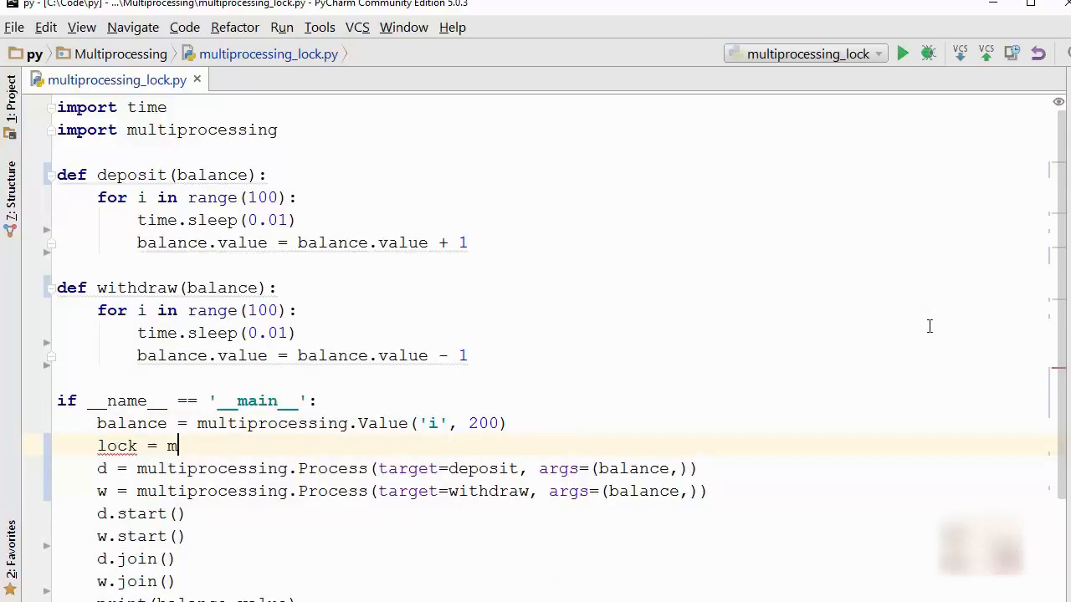
text(ultiprocessing.Lock()
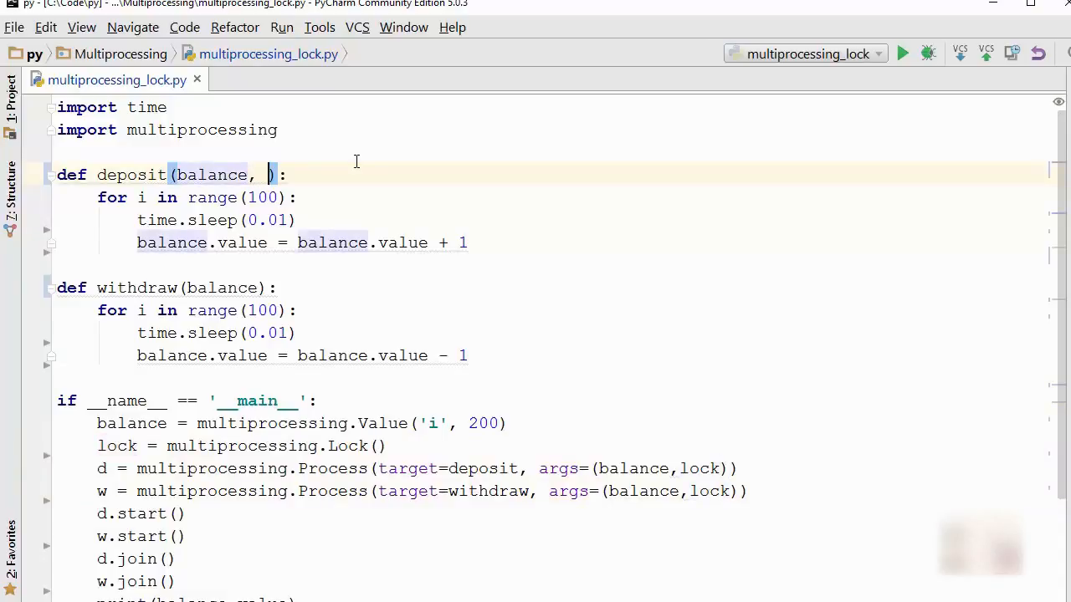
text(lock)
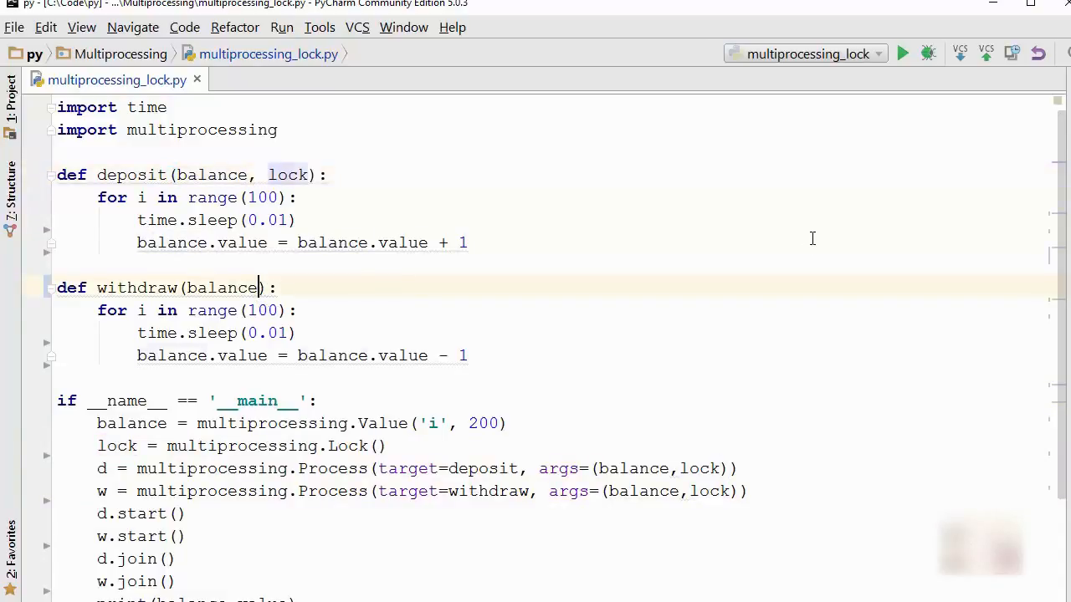
text(, lock)
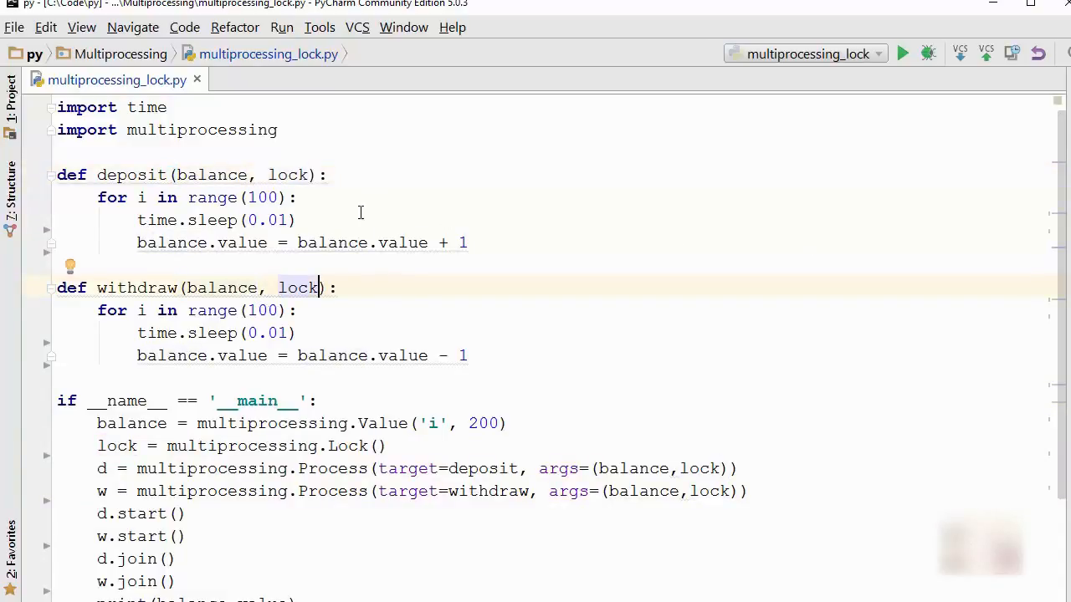
text(l)
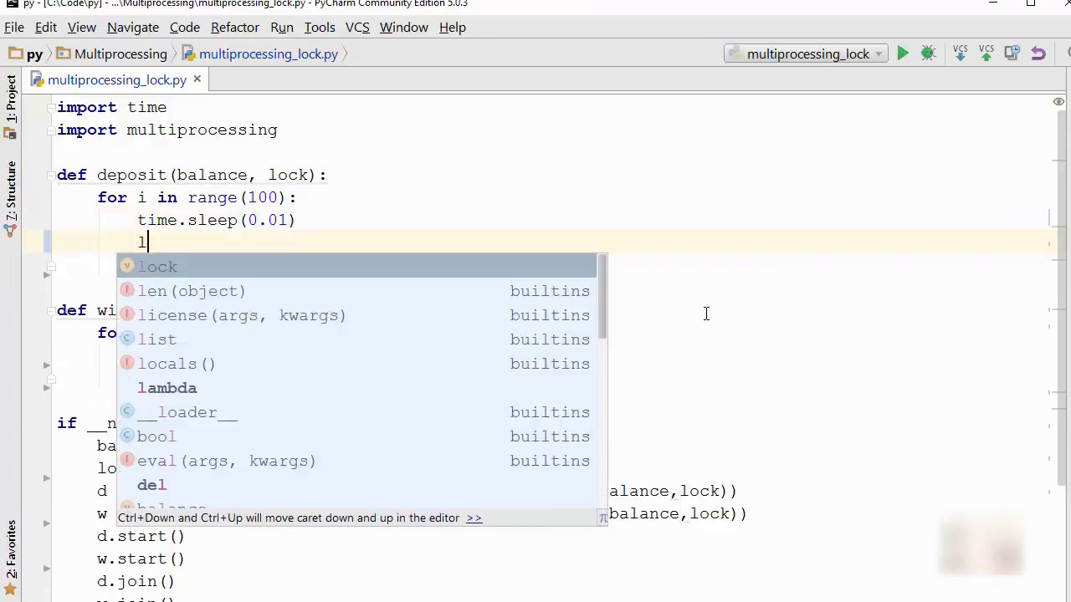
Step: Wrap the balance.value updates in deposit and withdraw between lock.acquire() and lock.release()
text(ock.acquire()
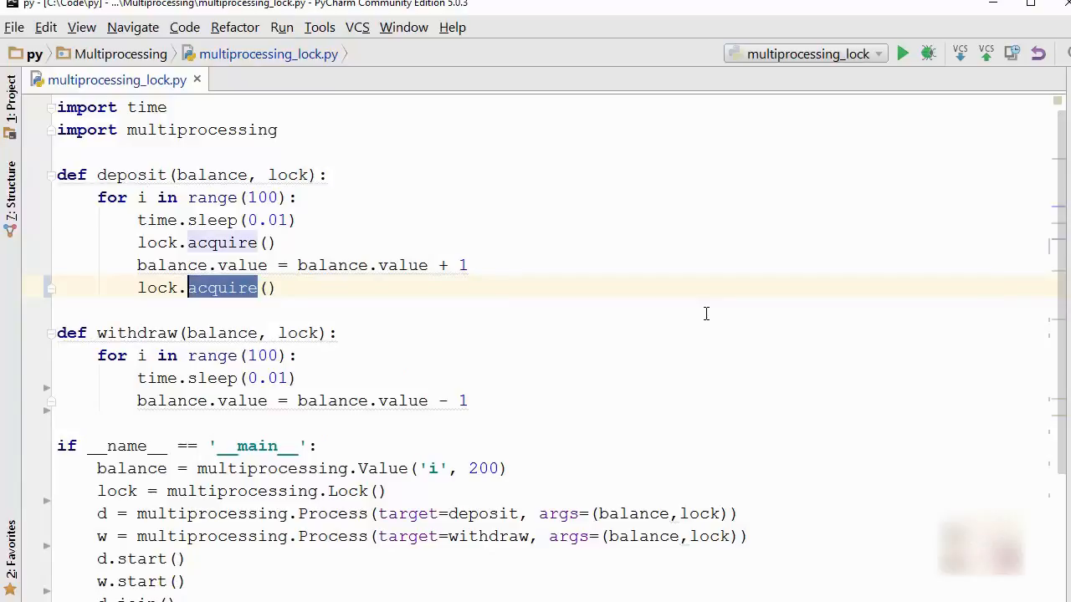
text(release)
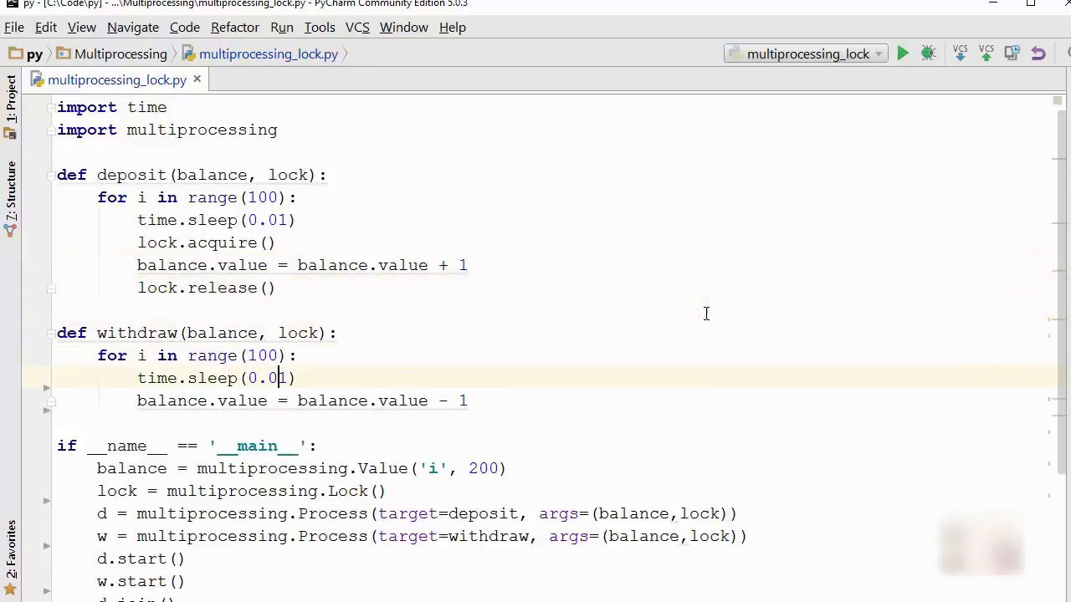
text(lock.acquire())
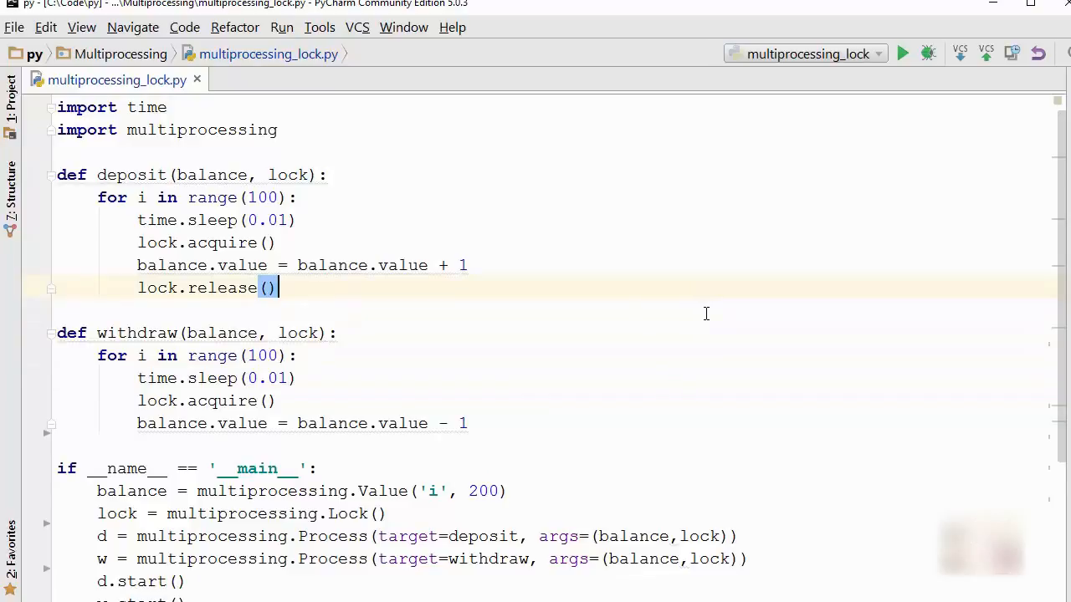
click(475, 423)
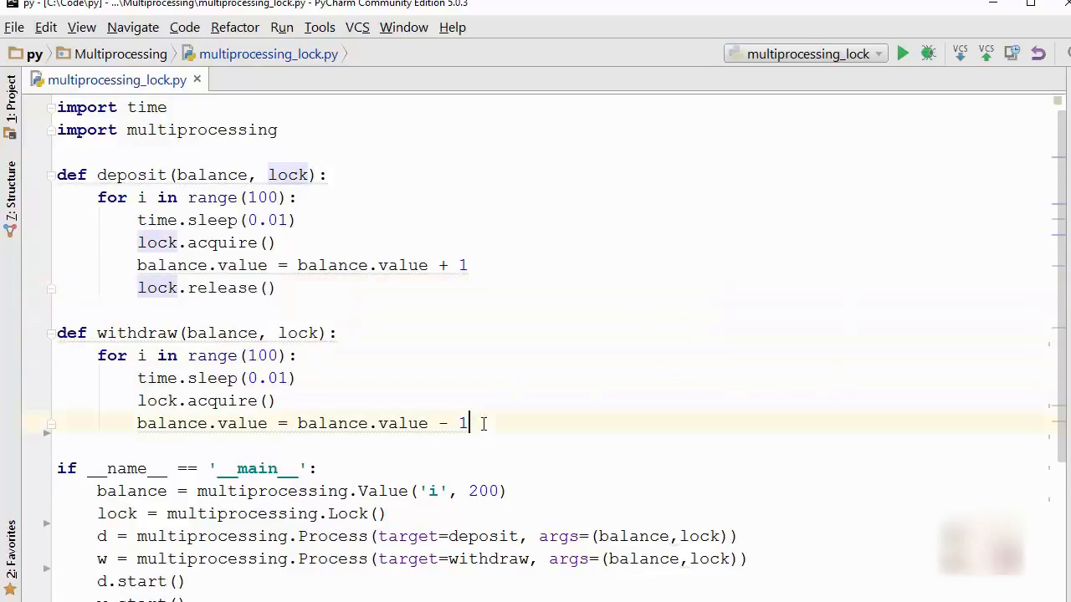
text(lock.release())
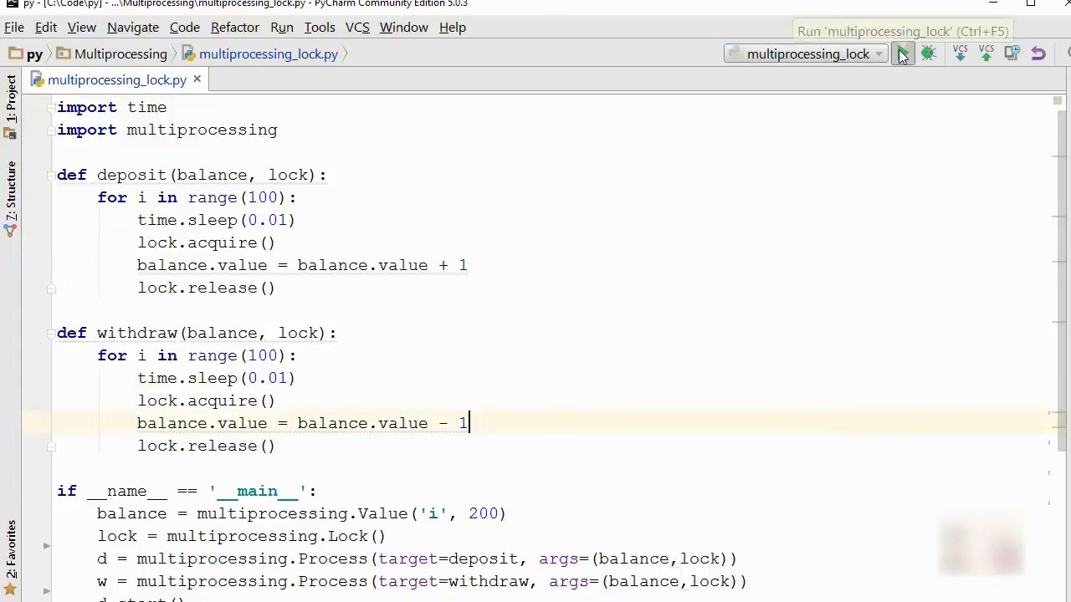
Step: Run the locked script repeatedly, confirming a consistent final balance of 200, then hide the output
click(903, 53)
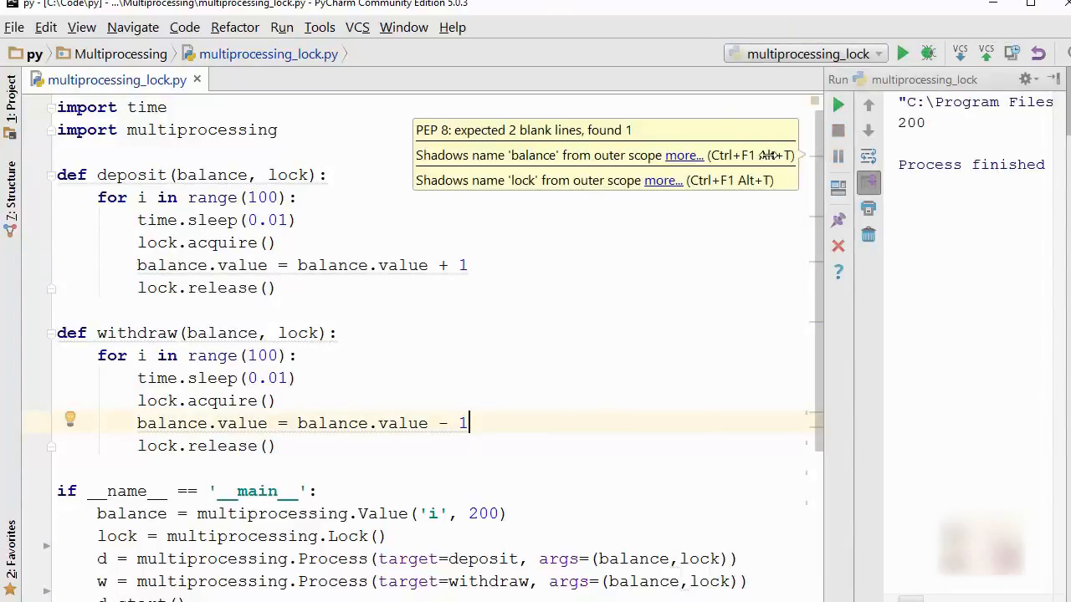
click(903, 54)
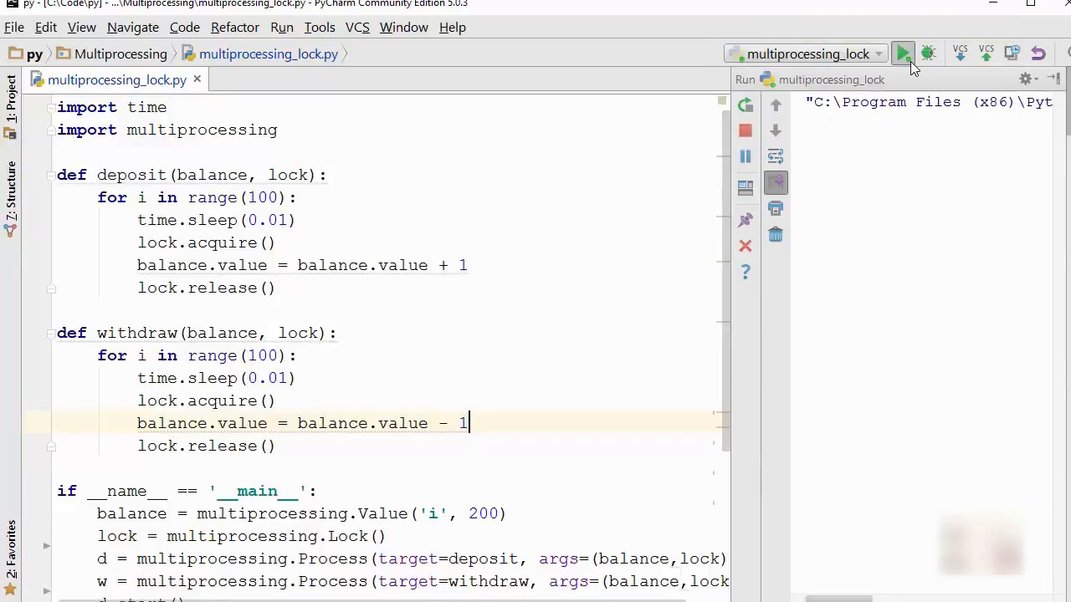
click(903, 53)
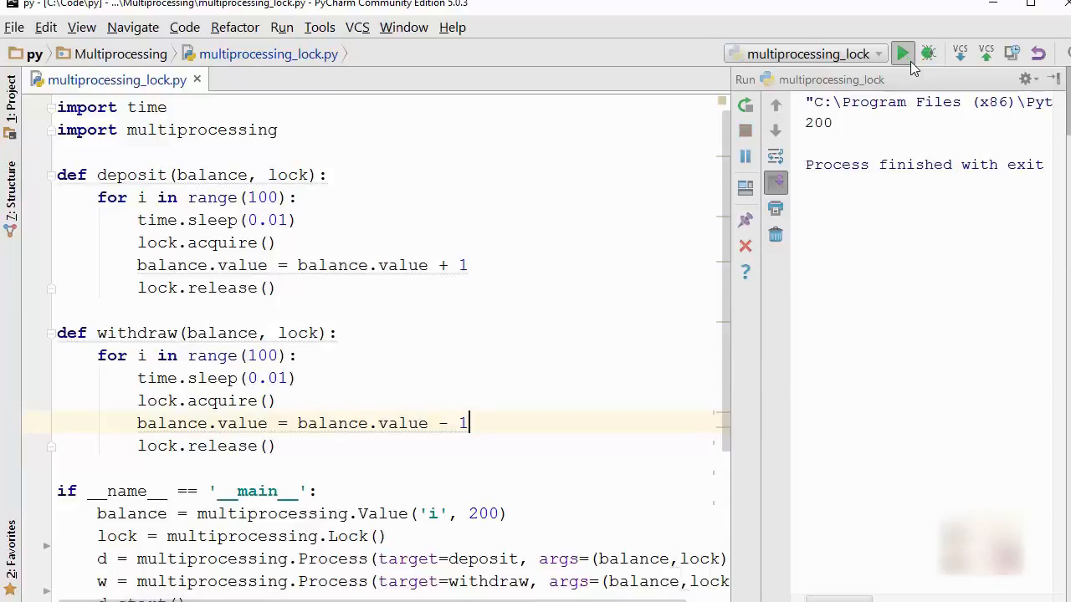
click(902, 53)
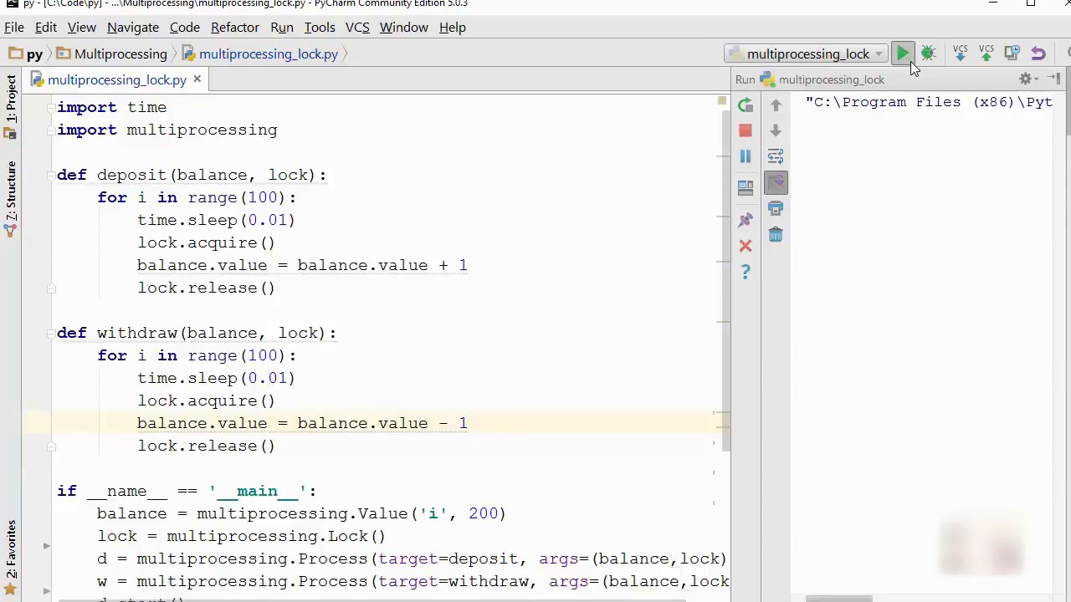
click(902, 54)
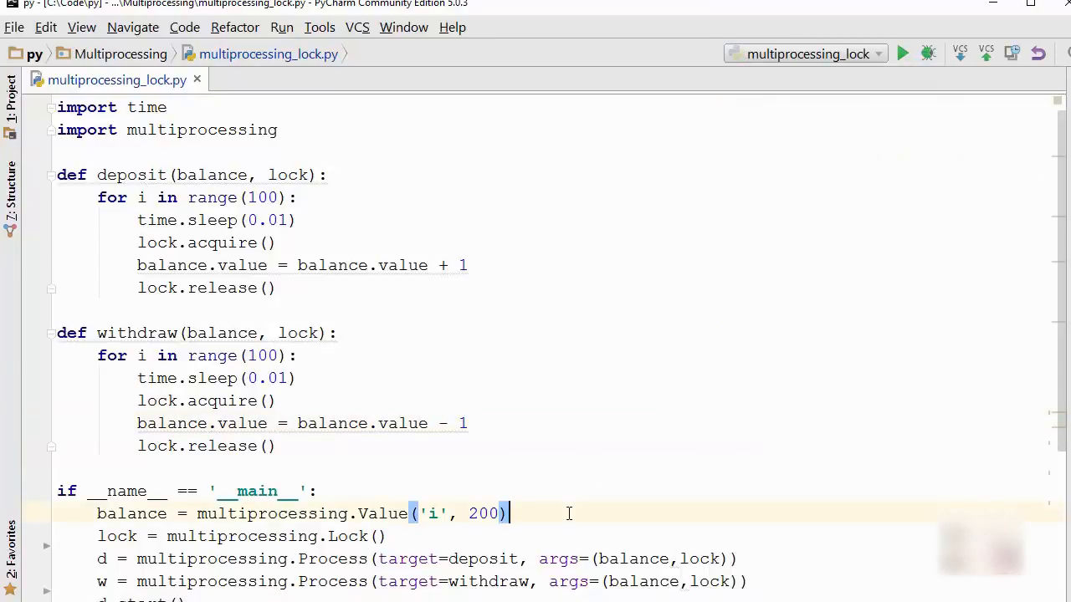
mouse_move(734, 434)
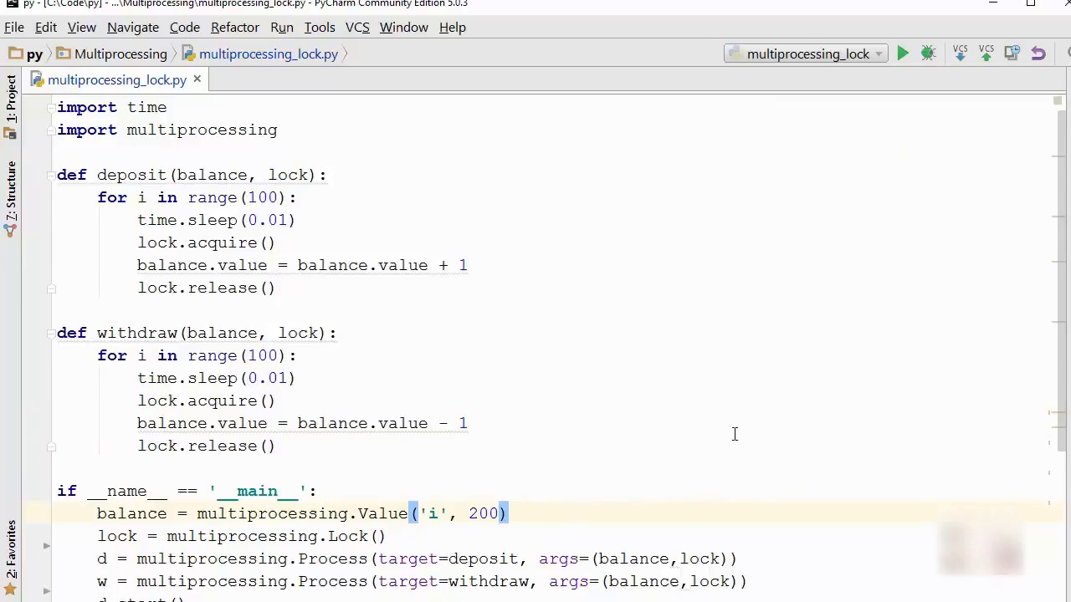
double_click(206, 242)
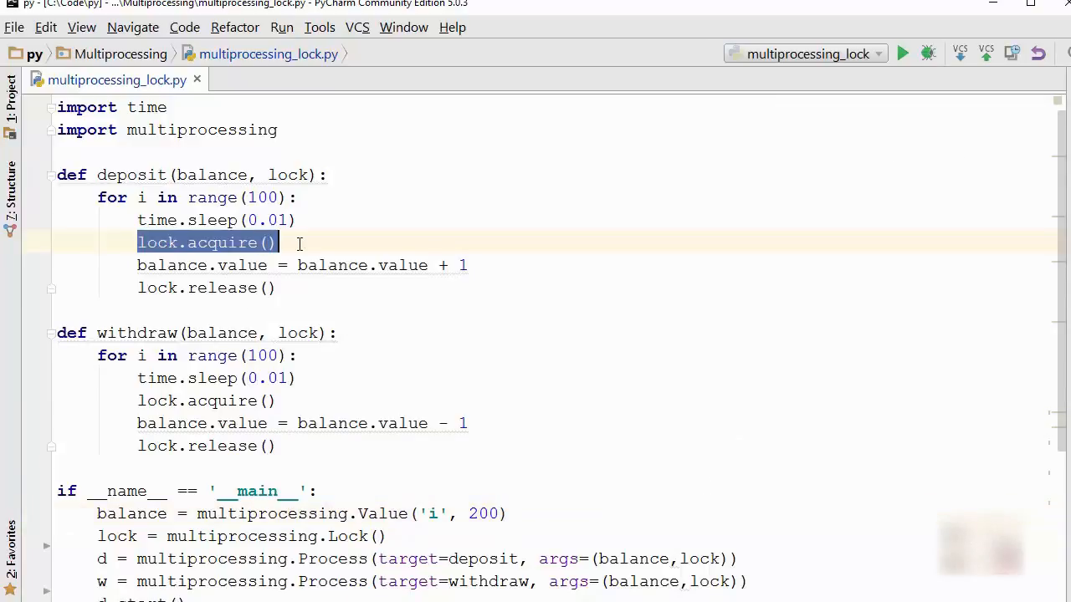
click(384, 303)
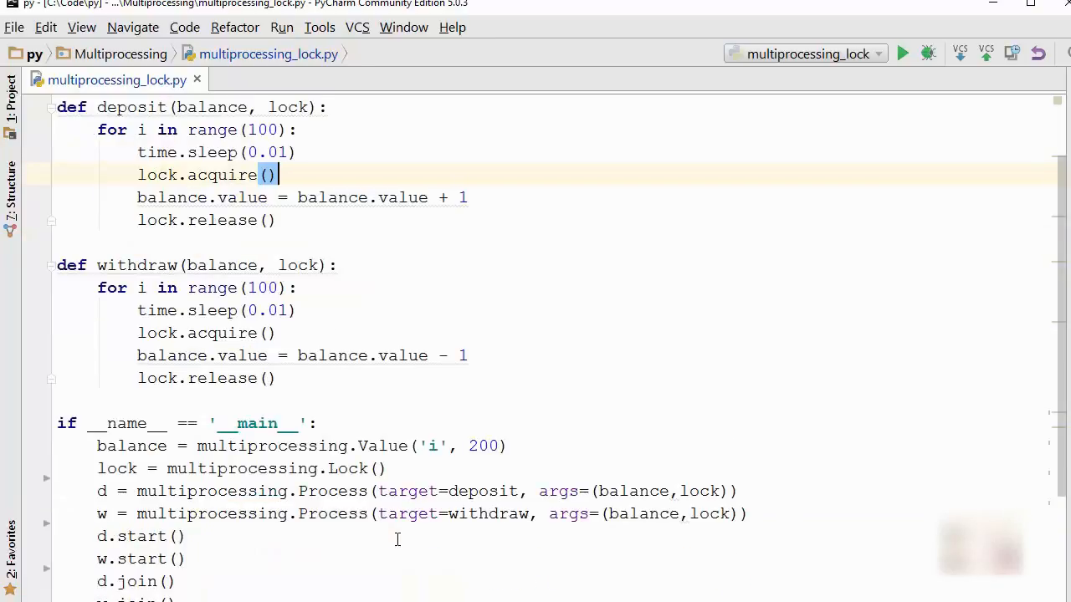
scroll(up, 3)
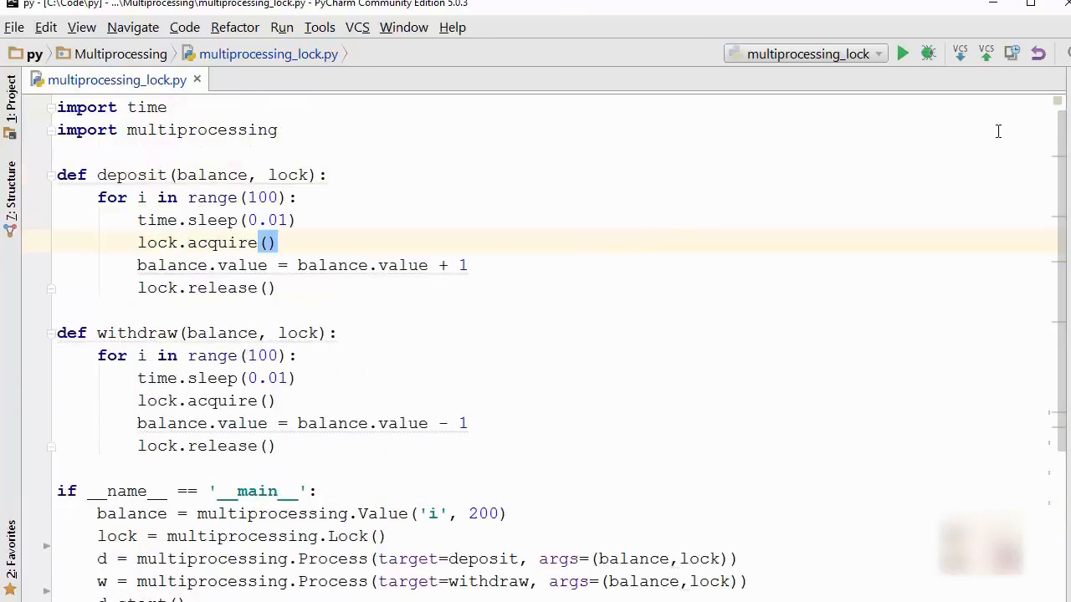
mouse_move(769, 427)
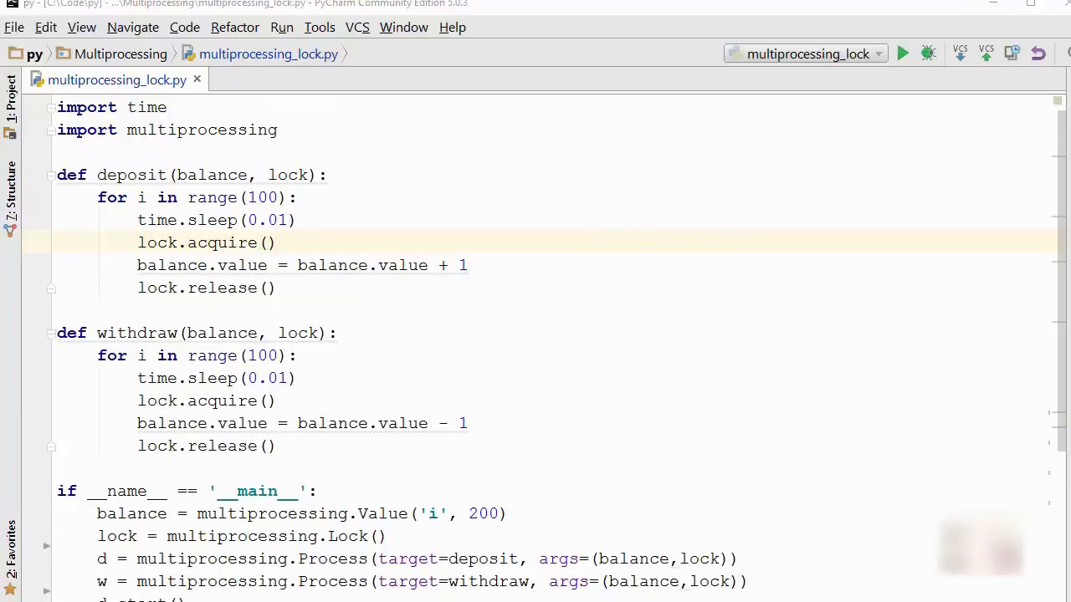
mouse_move(780, 505)
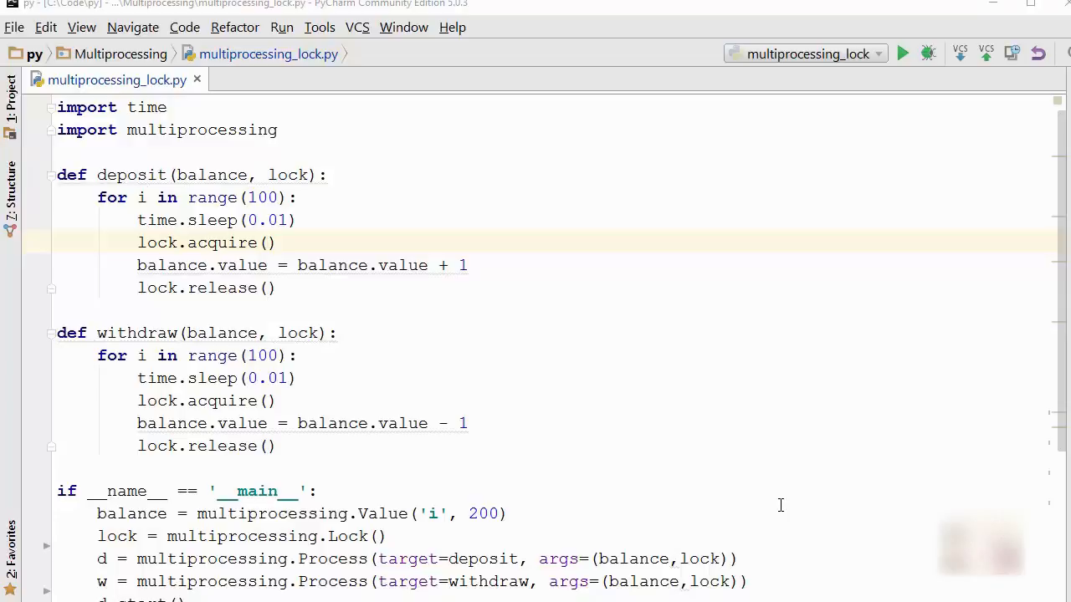
click(774, 491)
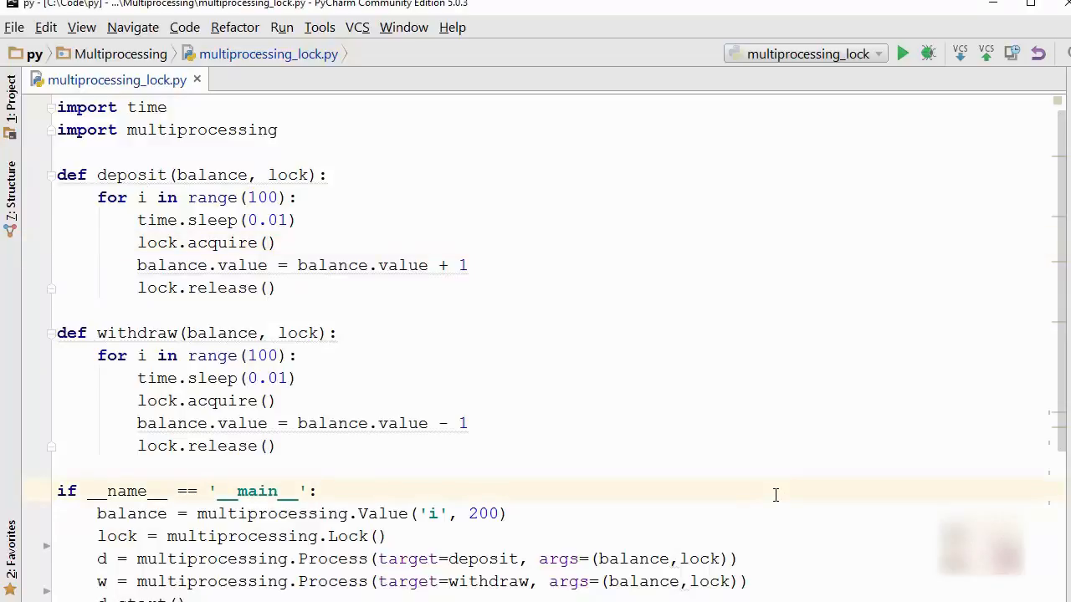